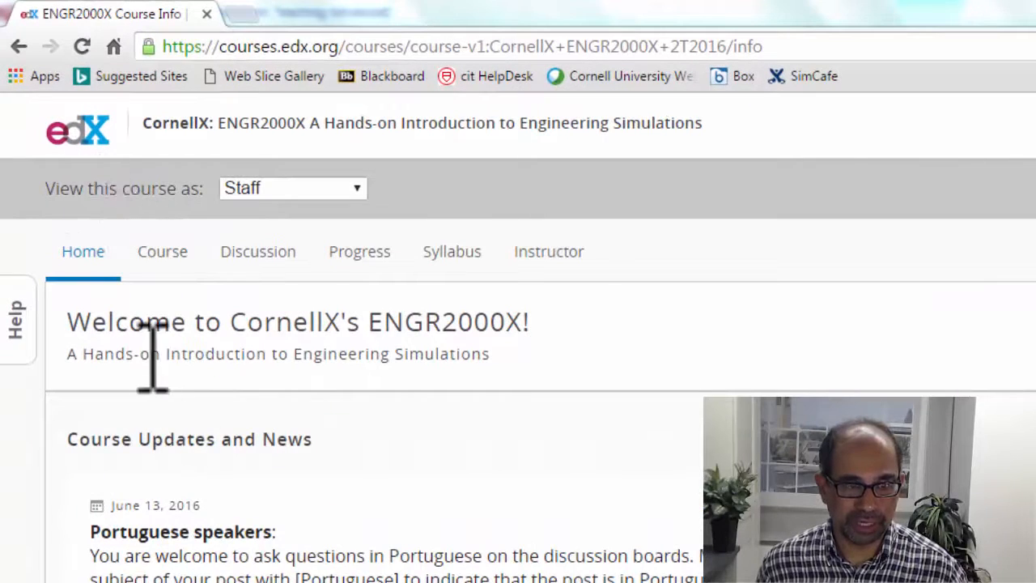
{"action": "mouse_move", "coordinate": [146, 324]}
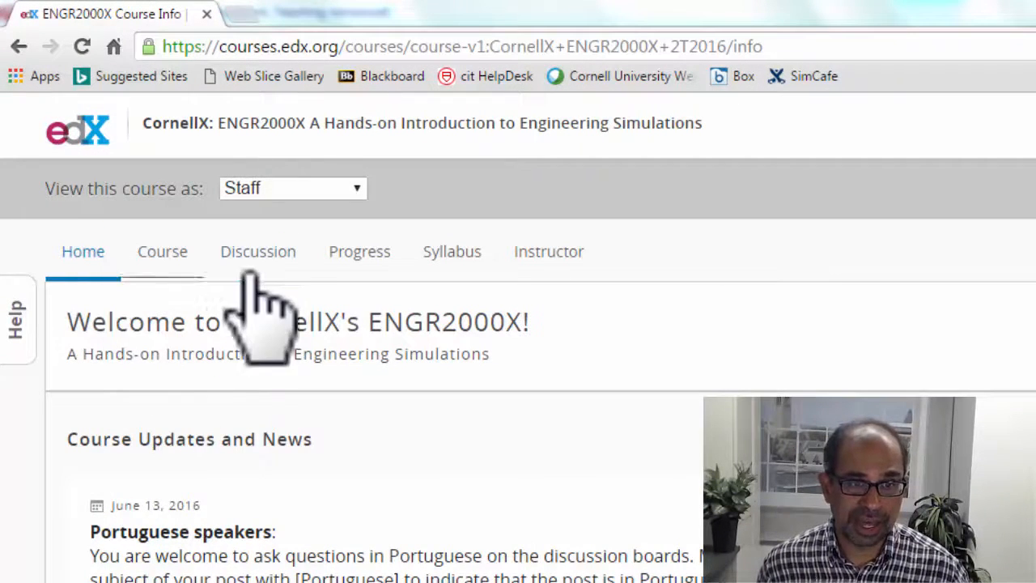
Search the course discussion forum for "mesh is 3d" and open the "[SOLVED] 3D?" thread
{"action": "left_click", "coordinate": [257, 251]}
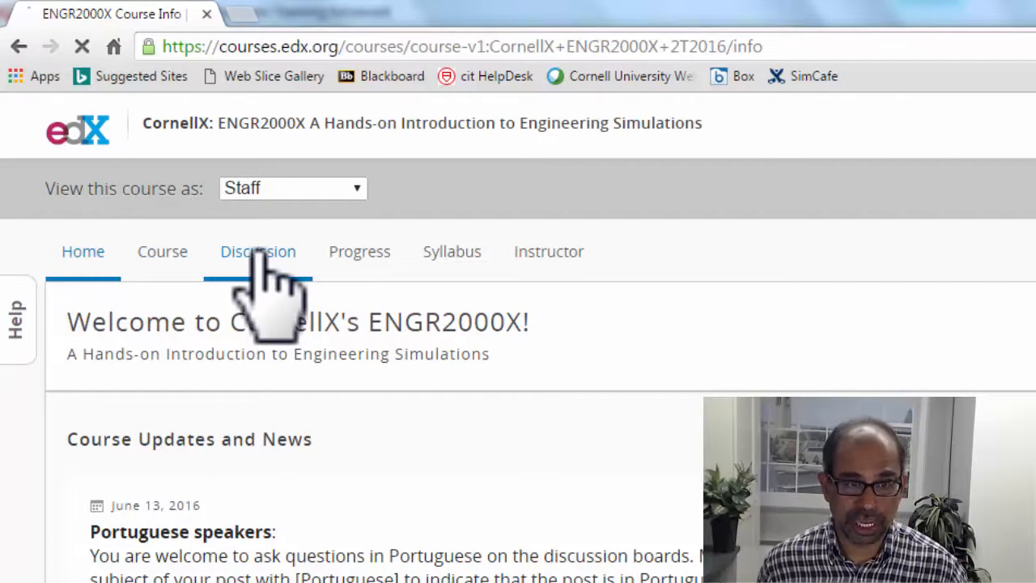
{"action": "left_click", "coordinate": [258, 251]}
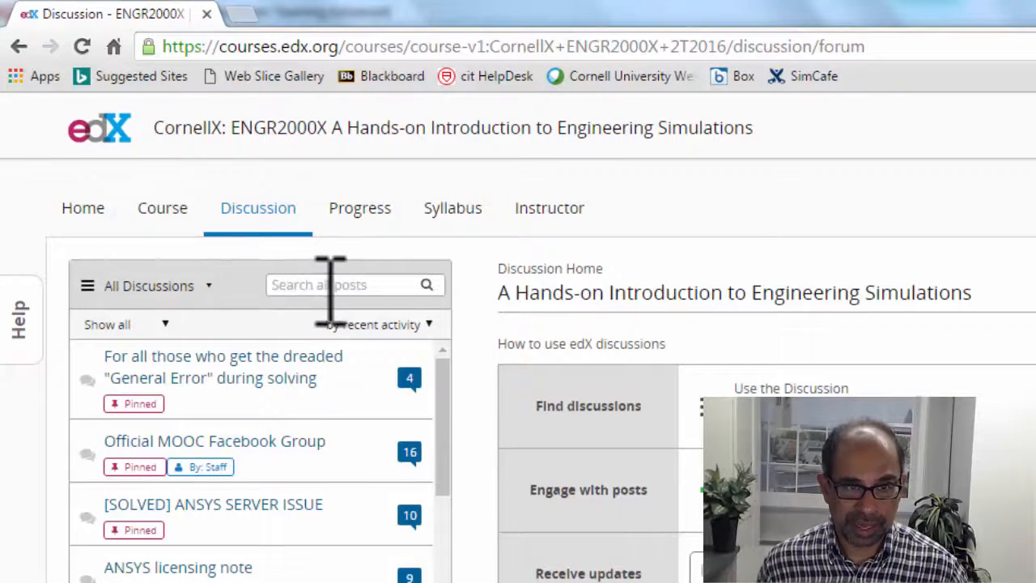
{"action": "type", "text": "mesh is 3d"}
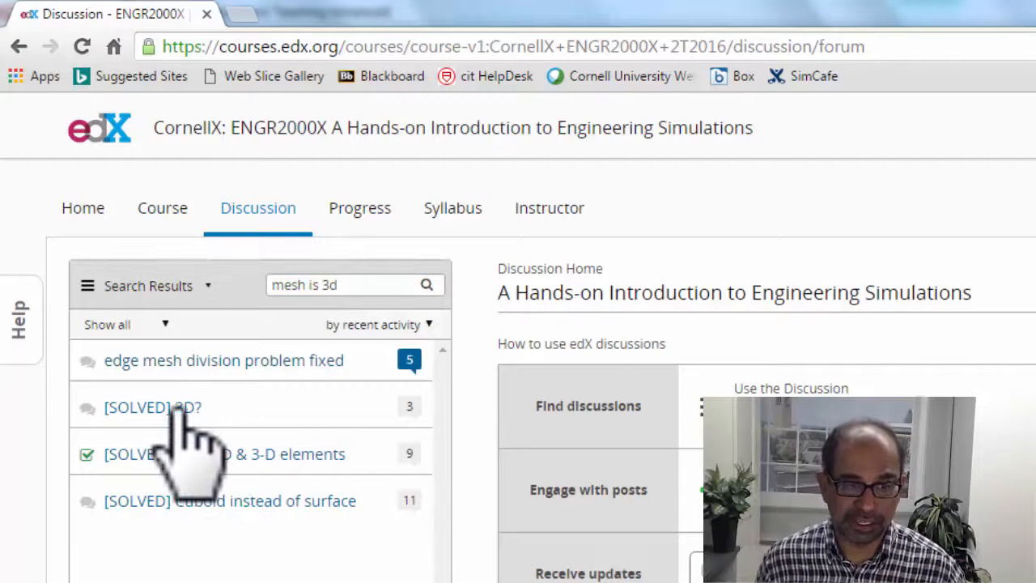
{"action": "left_click", "coordinate": [152, 408]}
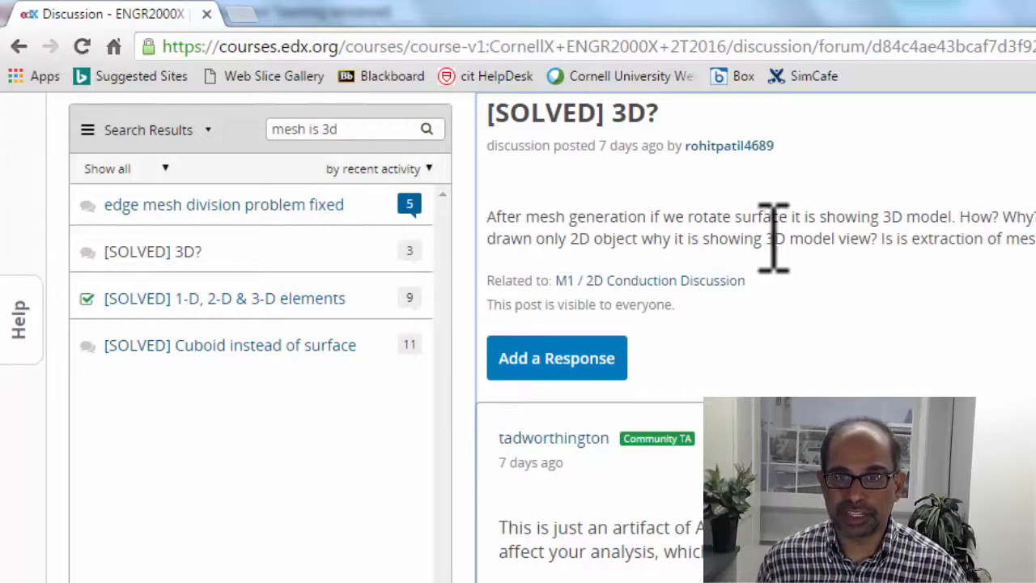
{"action": "mouse_move", "coordinate": [577, 243]}
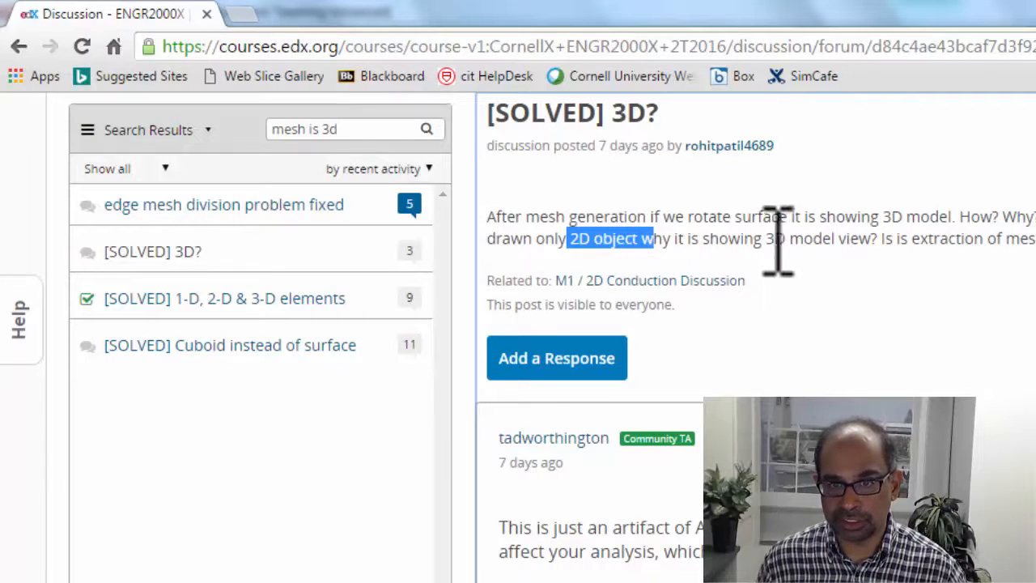
{"action": "left_click_drag", "start_coordinate": [767, 238], "coordinate": [873, 238]}
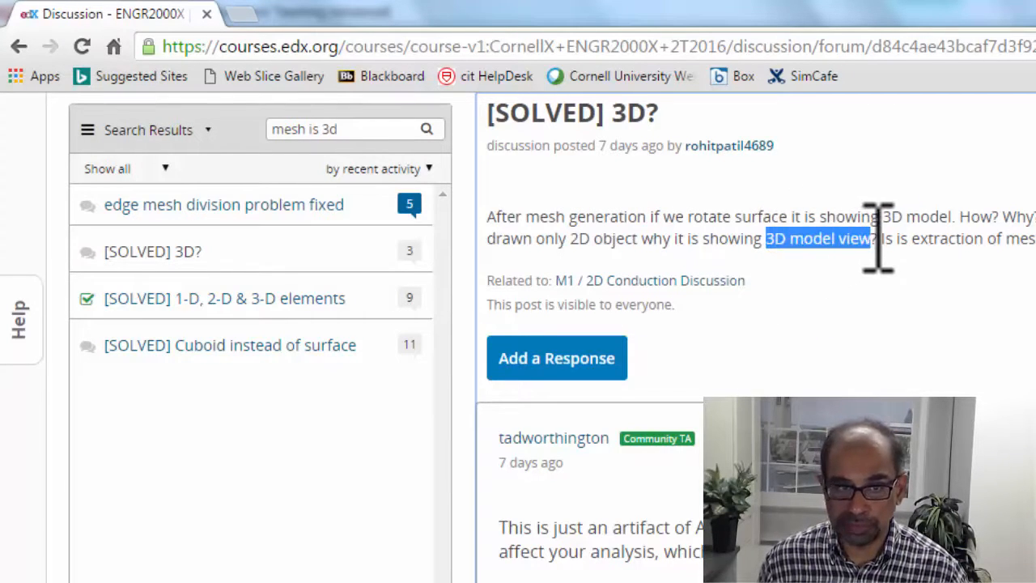
{"action": "mouse_move", "coordinate": [817, 340]}
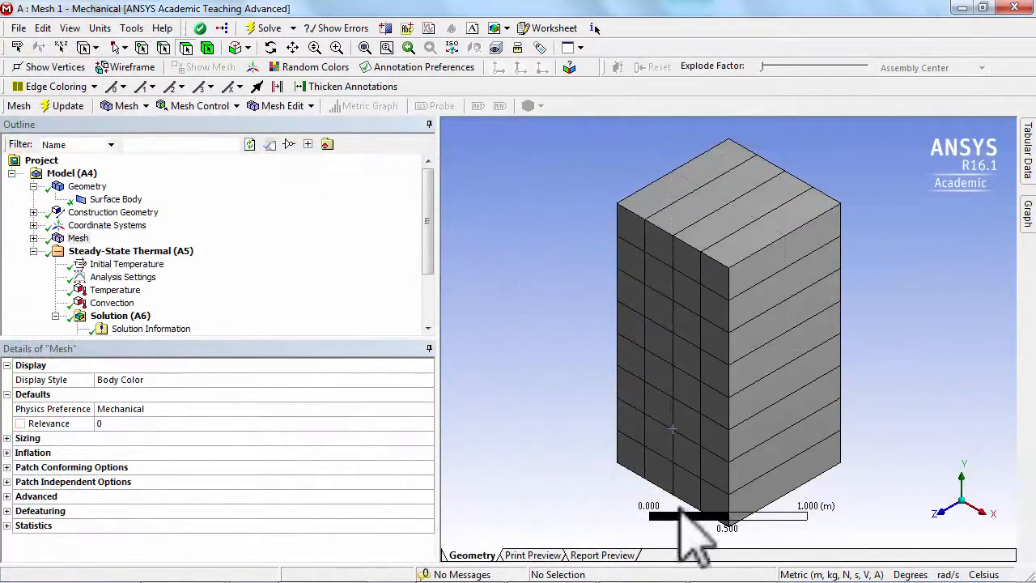
{"action": "mouse_move", "coordinate": [648, 283]}
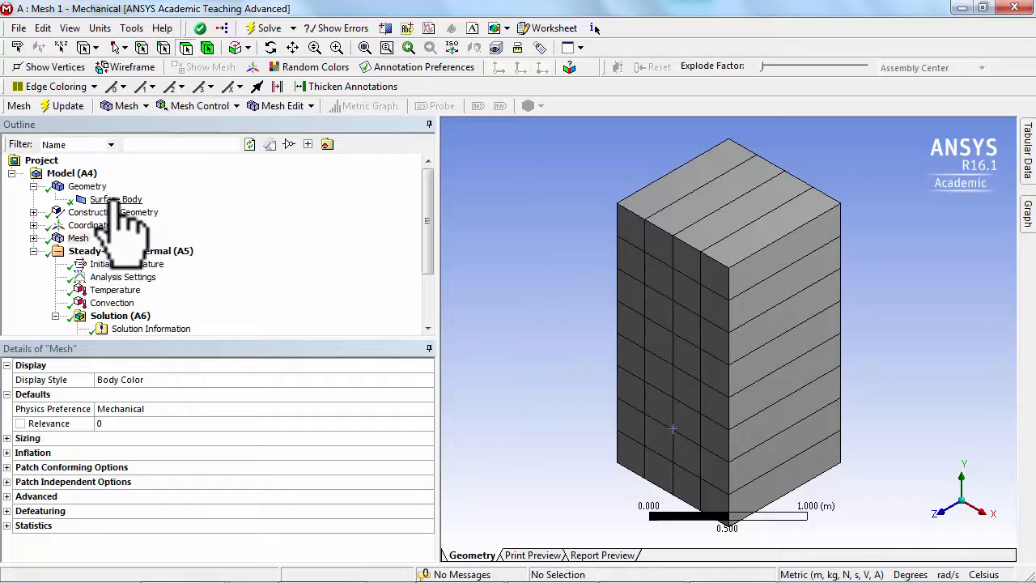
{"action": "left_click", "coordinate": [88, 186]}
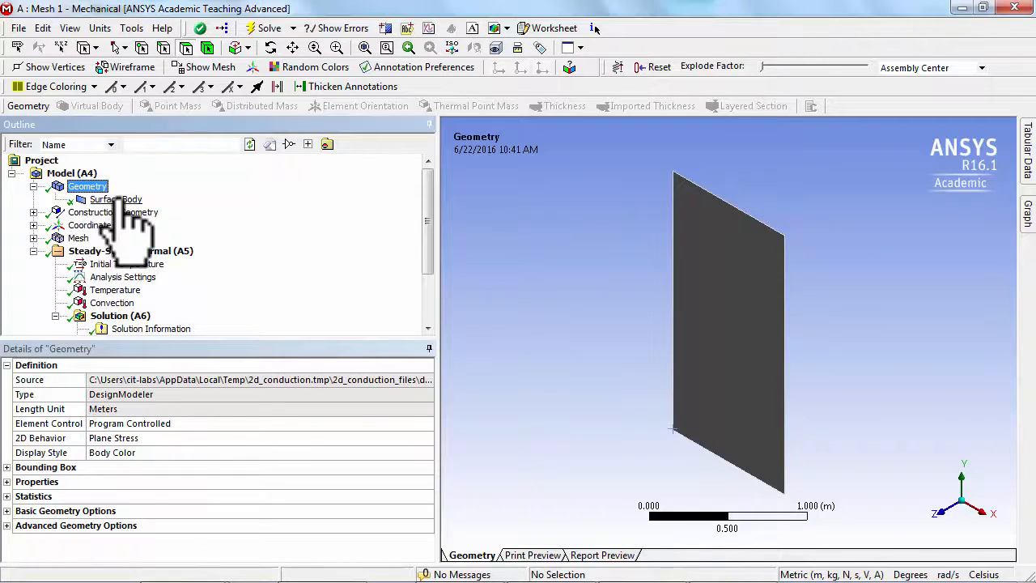
{"action": "left_click", "coordinate": [115, 199]}
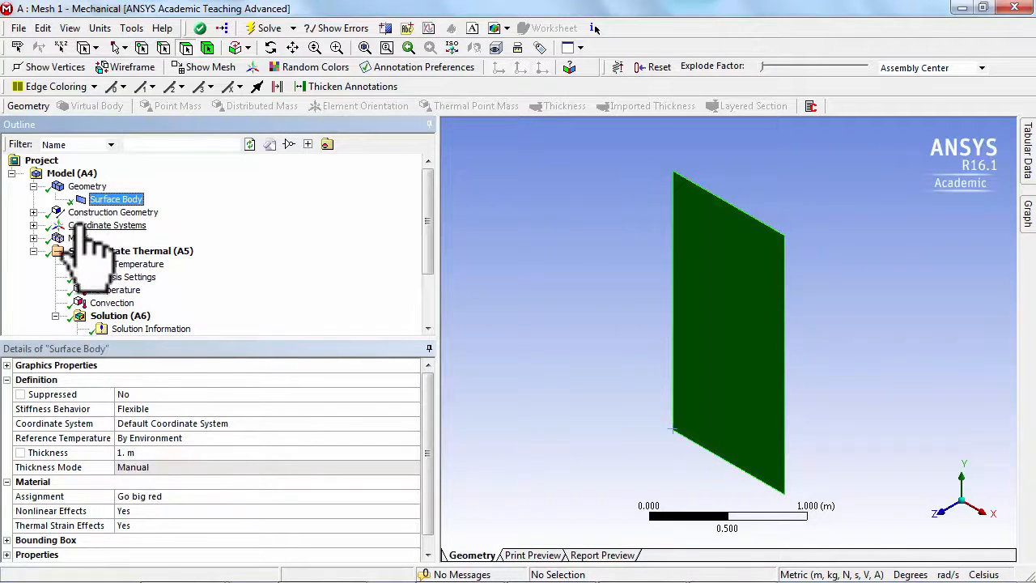
{"action": "left_click", "coordinate": [80, 237]}
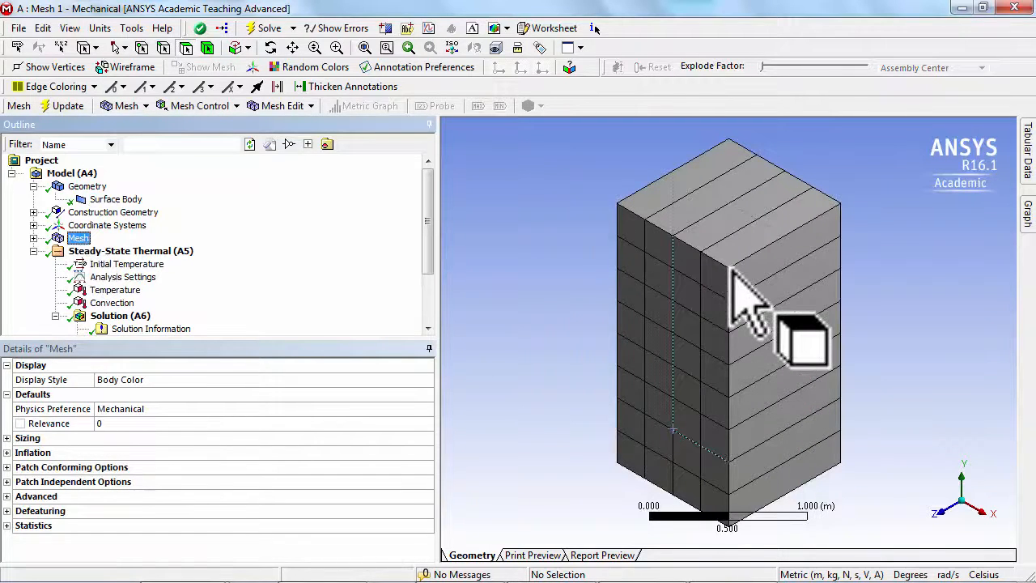
{"action": "mouse_move", "coordinate": [777, 283]}
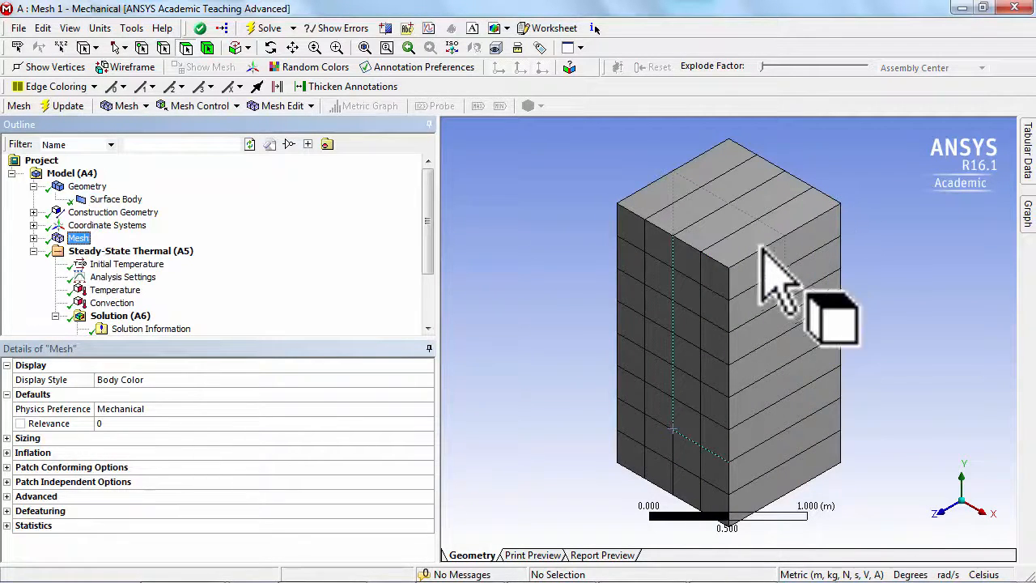
{"action": "mouse_move", "coordinate": [736, 291]}
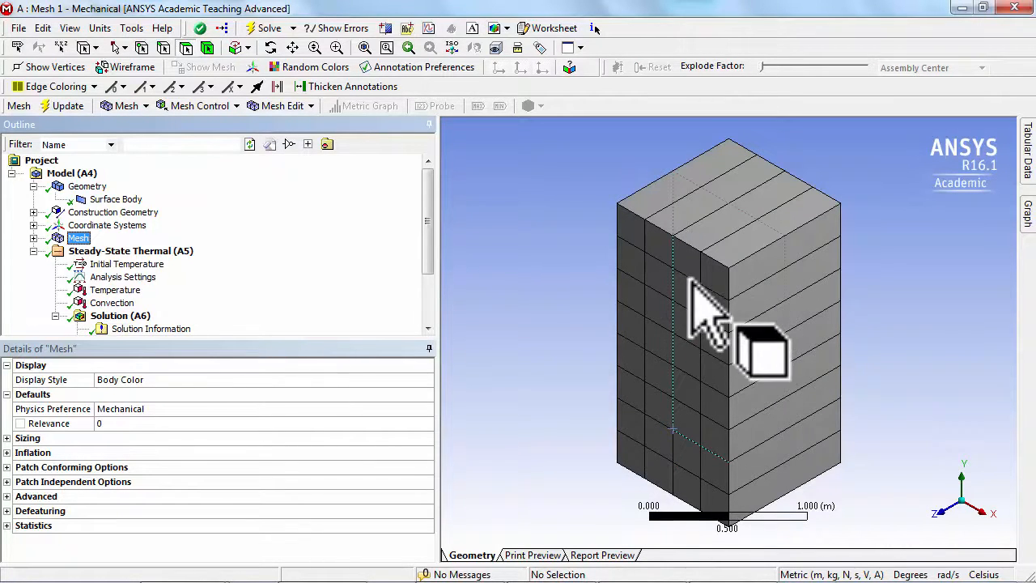
{"action": "mouse_move", "coordinate": [850, 243]}
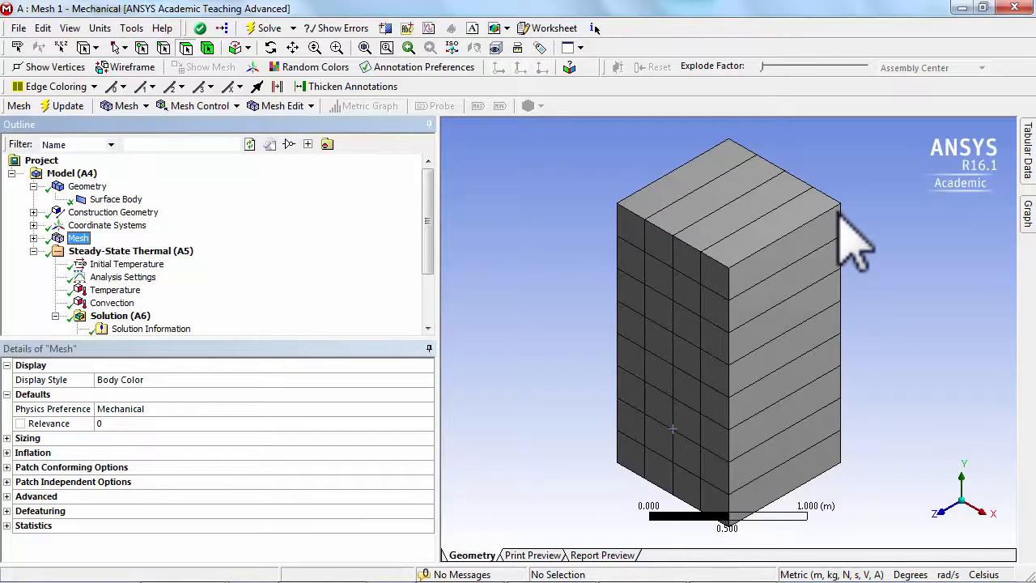
{"action": "mouse_move", "coordinate": [898, 510]}
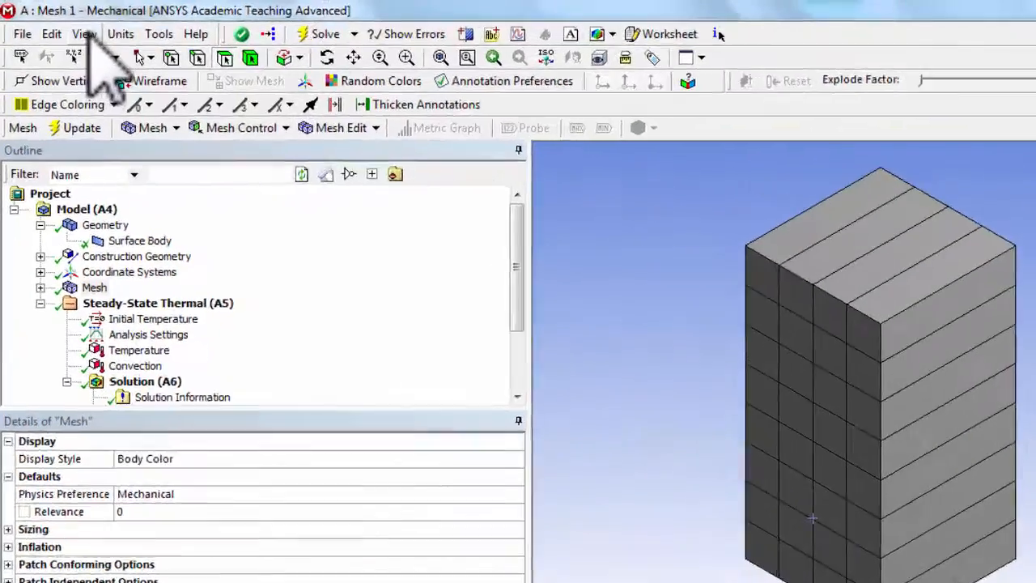
Turn off Thick Shells and Beams so the mesh is drawn as a flat surface sheet
{"action": "left_click", "coordinate": [84, 32]}
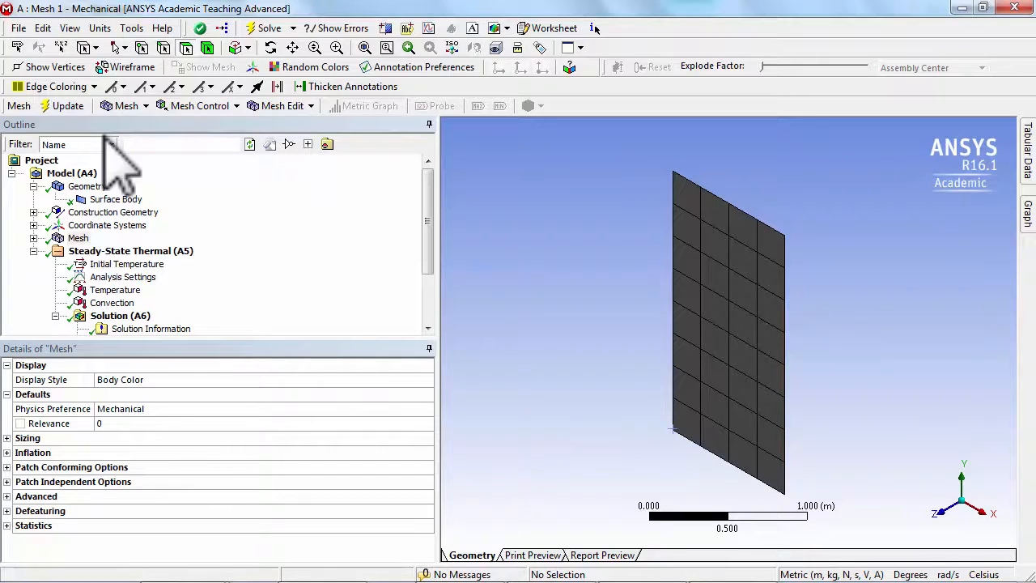
{"action": "left_click", "coordinate": [84, 186]}
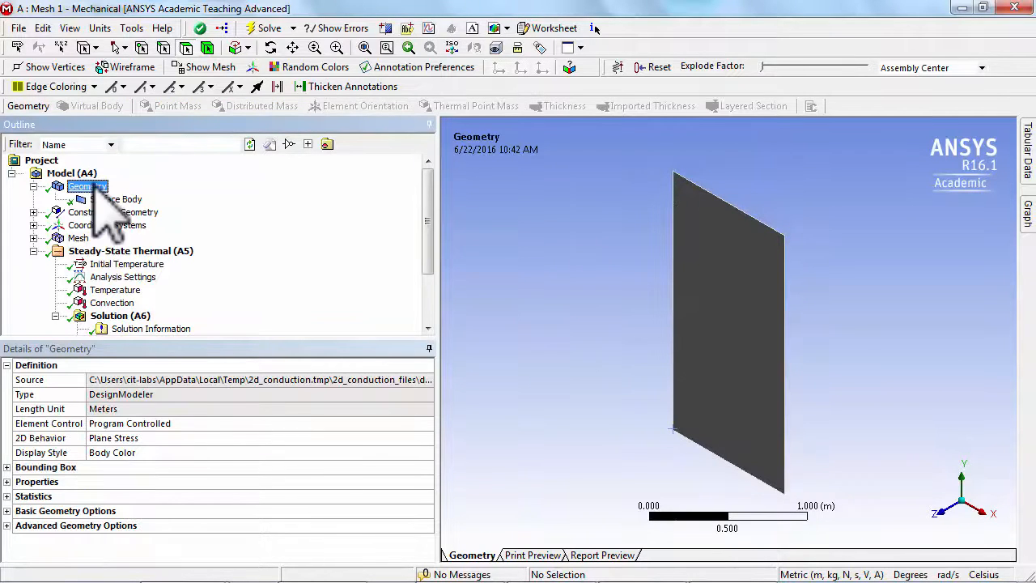
{"action": "left_click", "coordinate": [77, 236]}
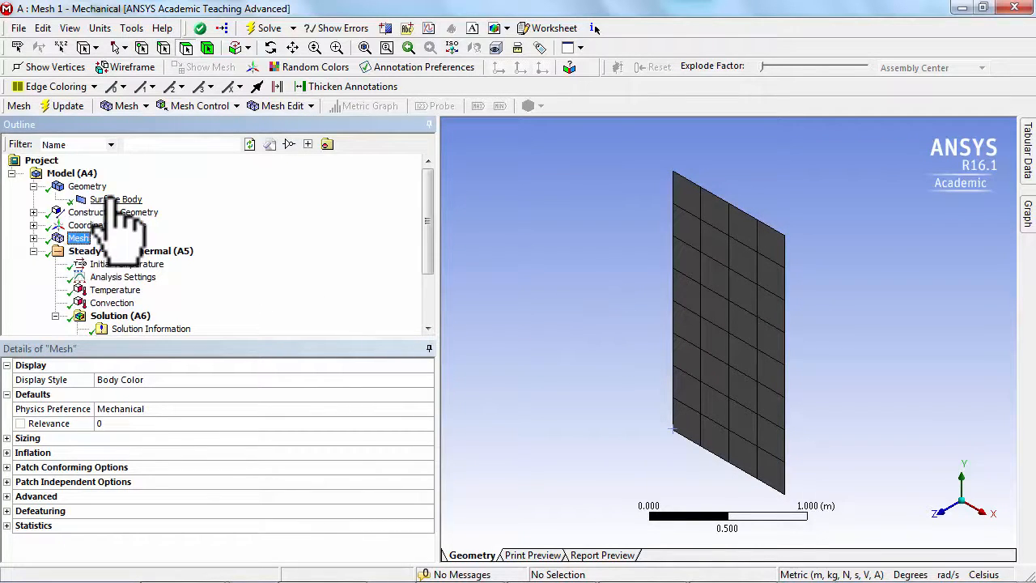
Select the Surface Body and bring up its Thickness property value
{"action": "left_click", "coordinate": [117, 200]}
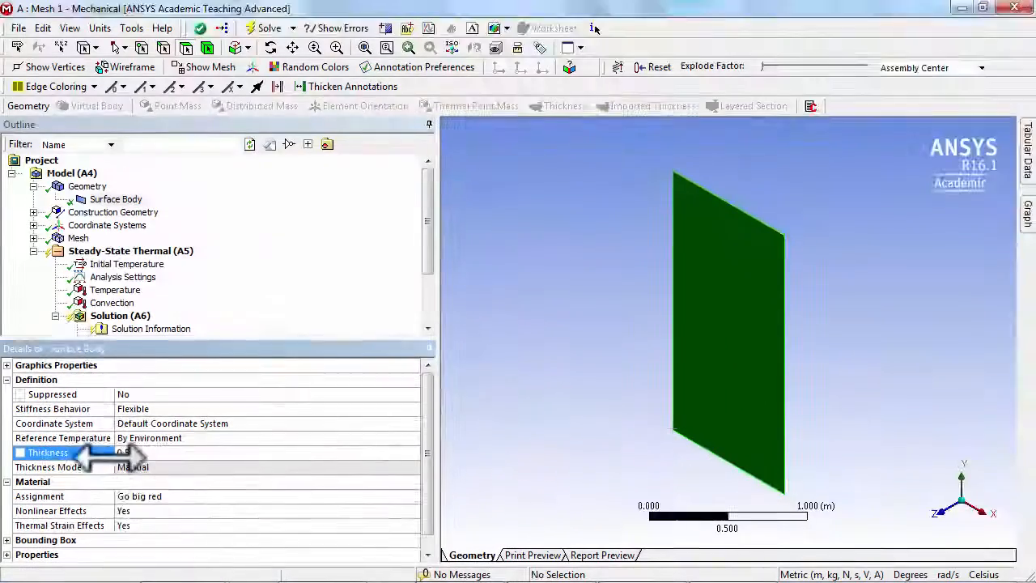
{"action": "left_click", "coordinate": [78, 236]}
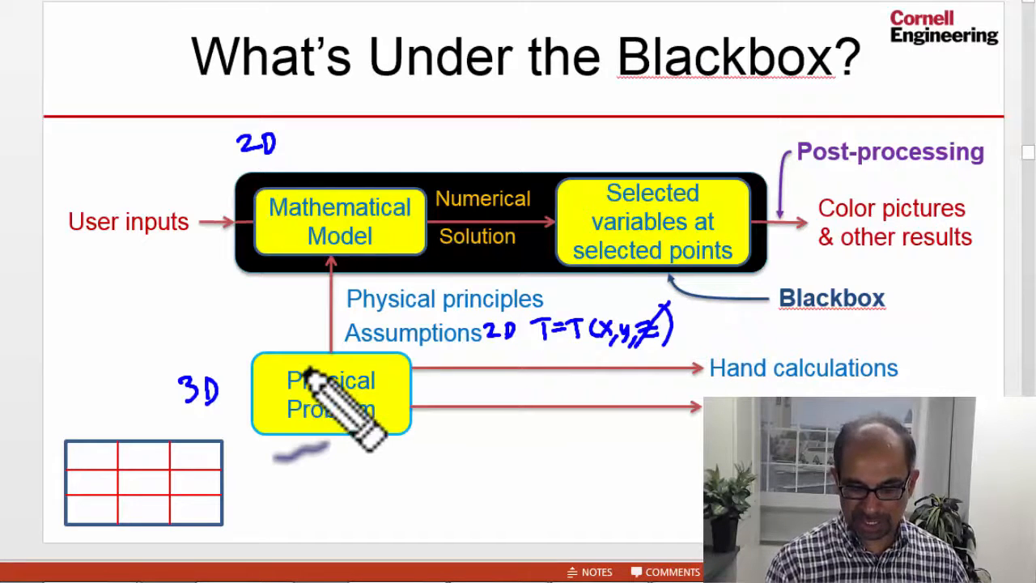
{"action": "mouse_move", "coordinate": [364, 226]}
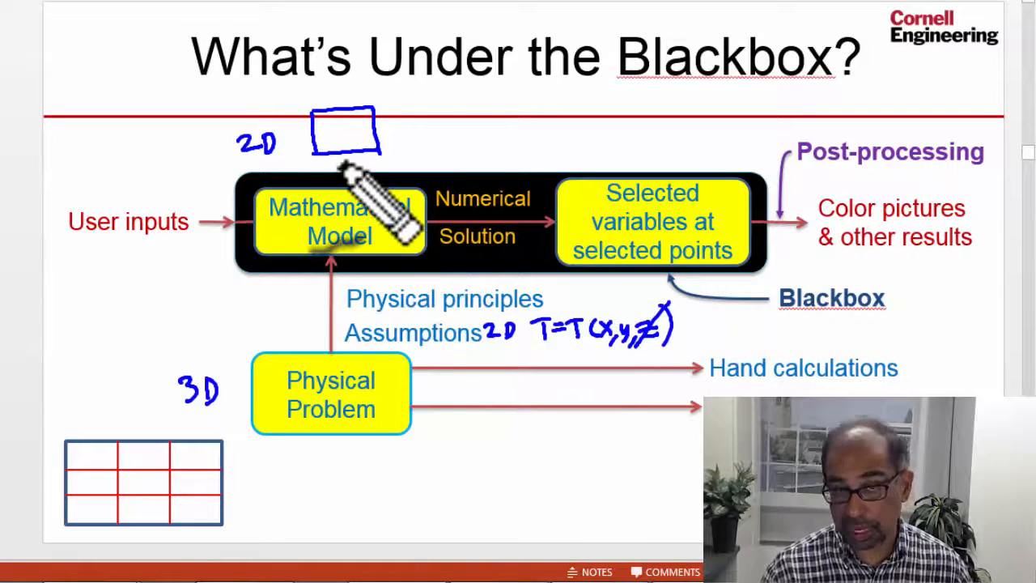
{"action": "mouse_move", "coordinate": [915, 194]}
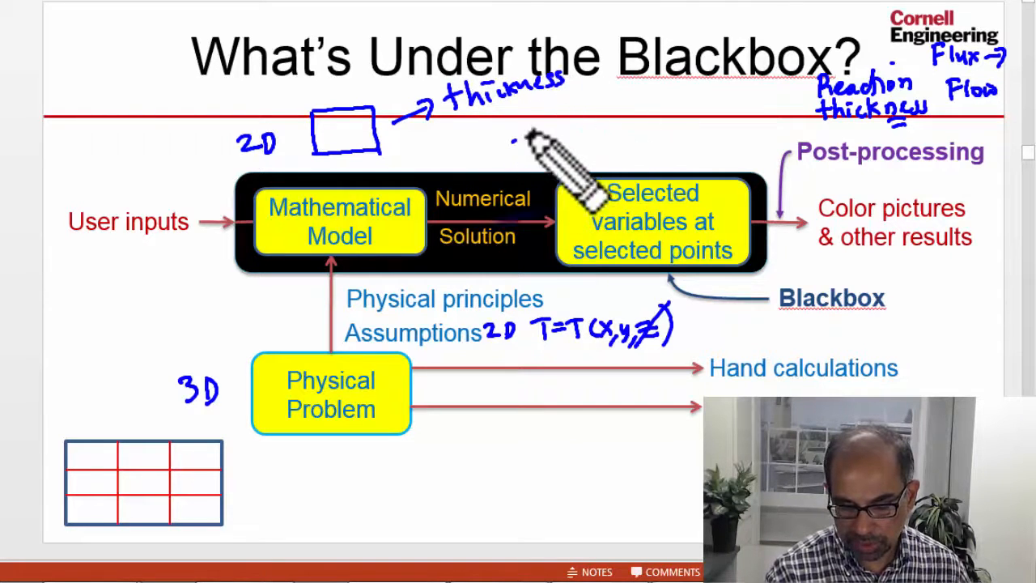
Handwrite a note near the 'What's Under the Blackbox?' slide title
{"action": "left_click_drag", "start_coordinate": [518, 130], "coordinate": [647, 105]}
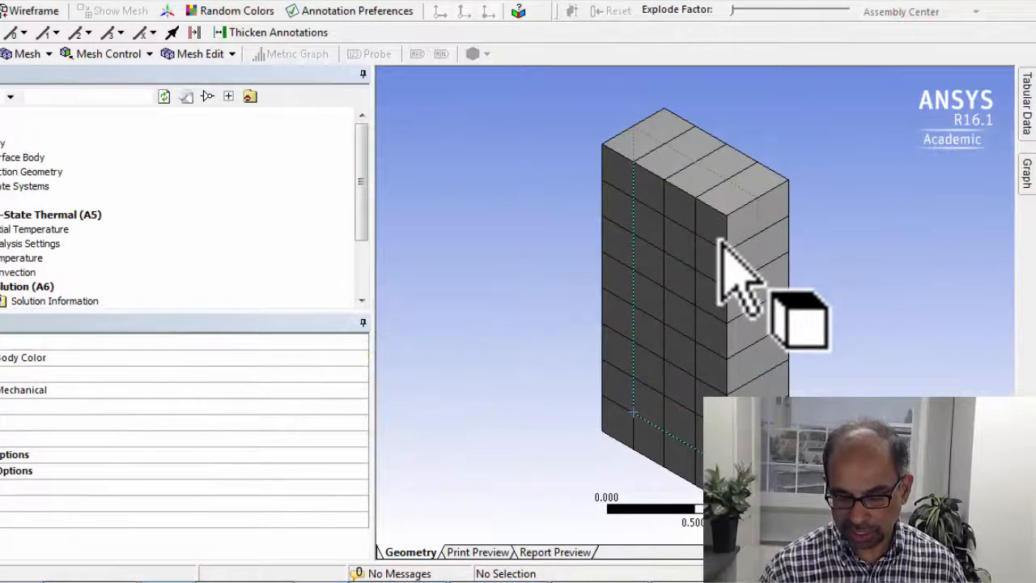
{"action": "mouse_move", "coordinate": [736, 250]}
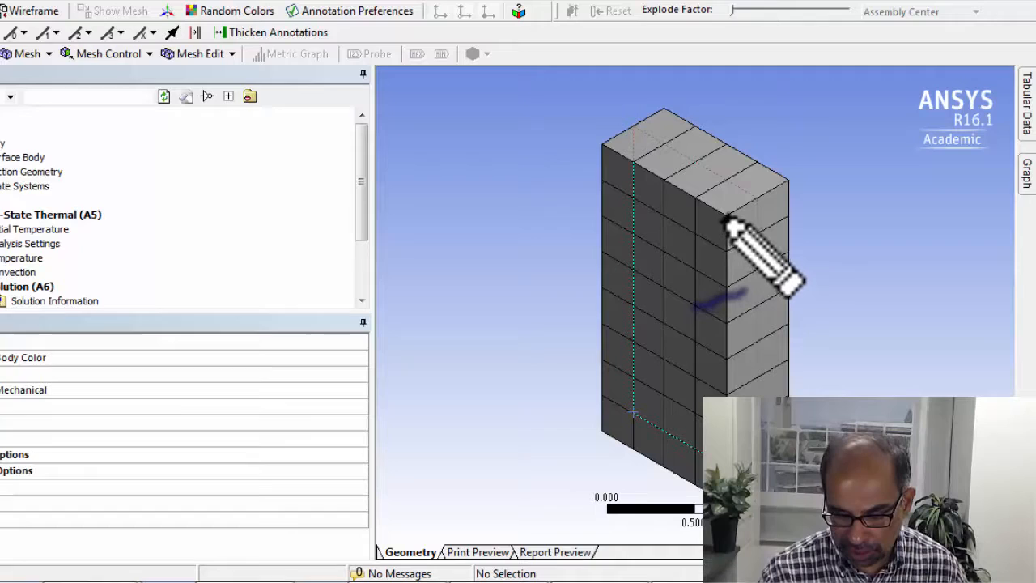
Mark the thickness along the thick mesh block's edge with a blue ink annotation
{"action": "left_click", "coordinate": [720, 234]}
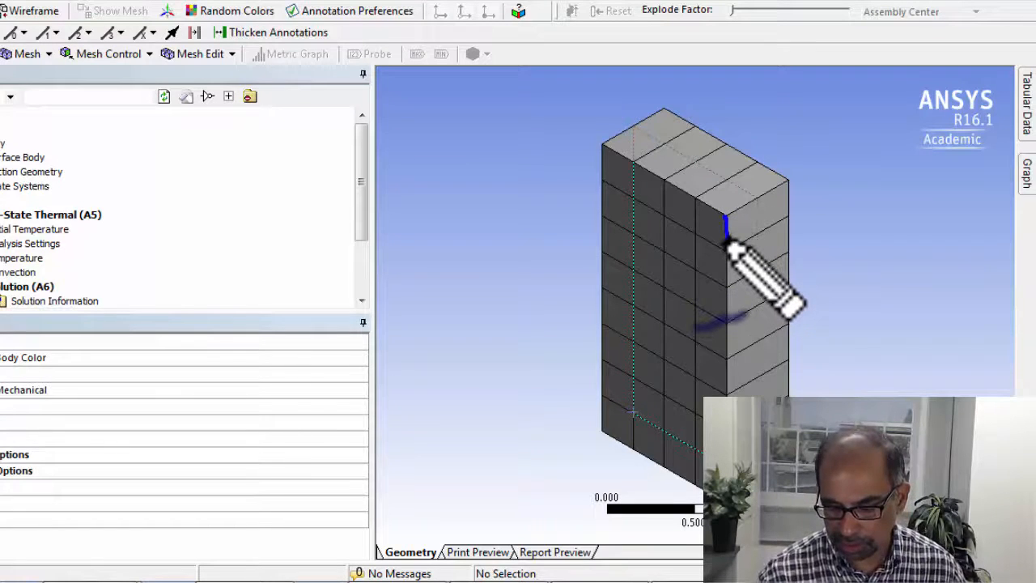